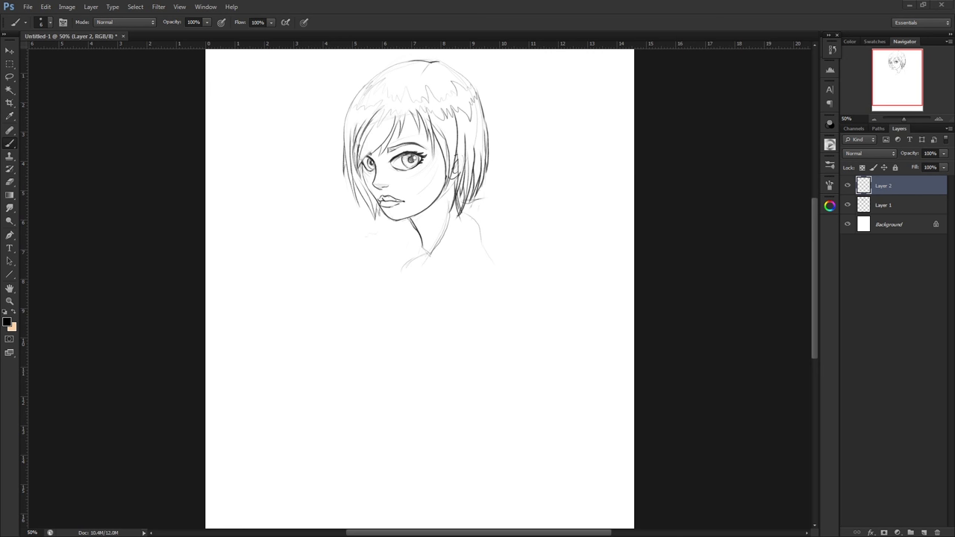
mouse_move(361, 211)
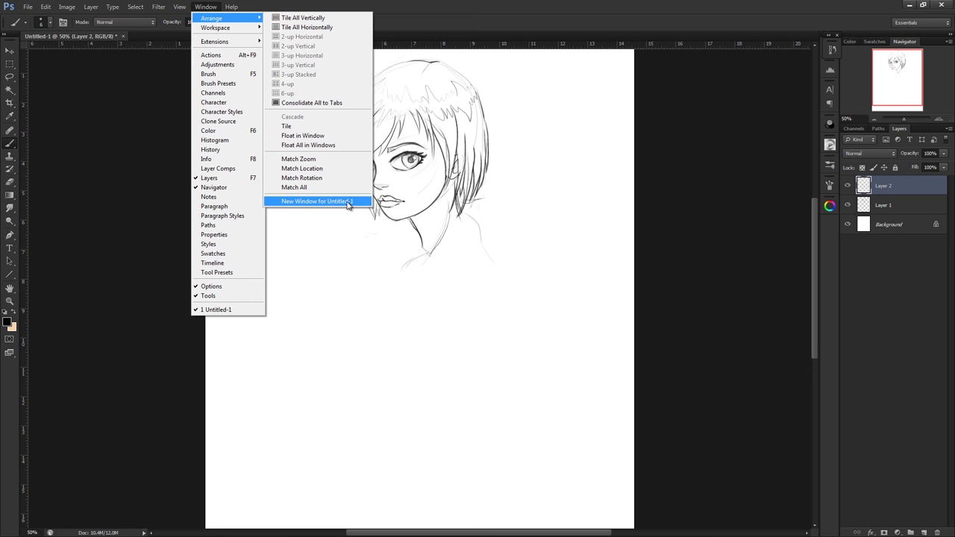
Open a new window onto the same Untitled-1 sketch document
click(302, 201)
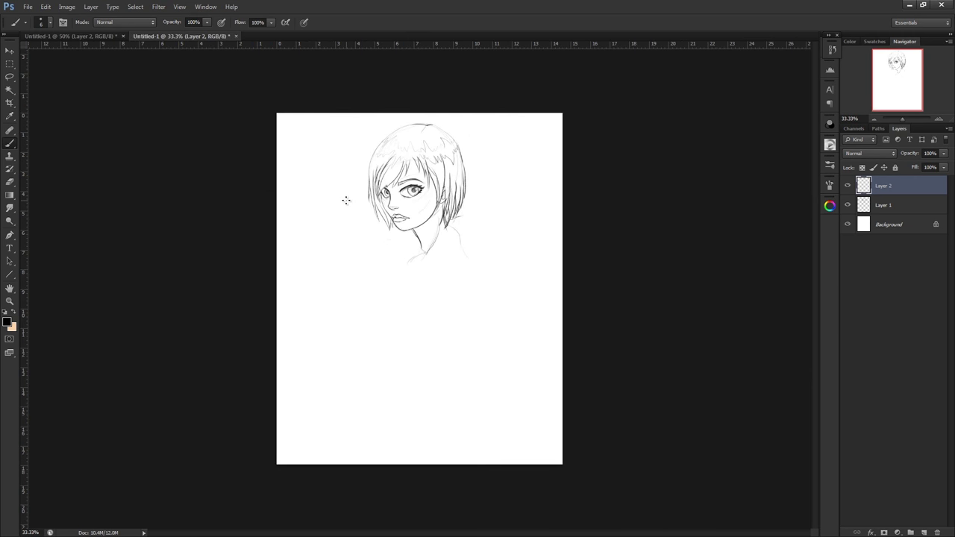
mouse_move(111, 54)
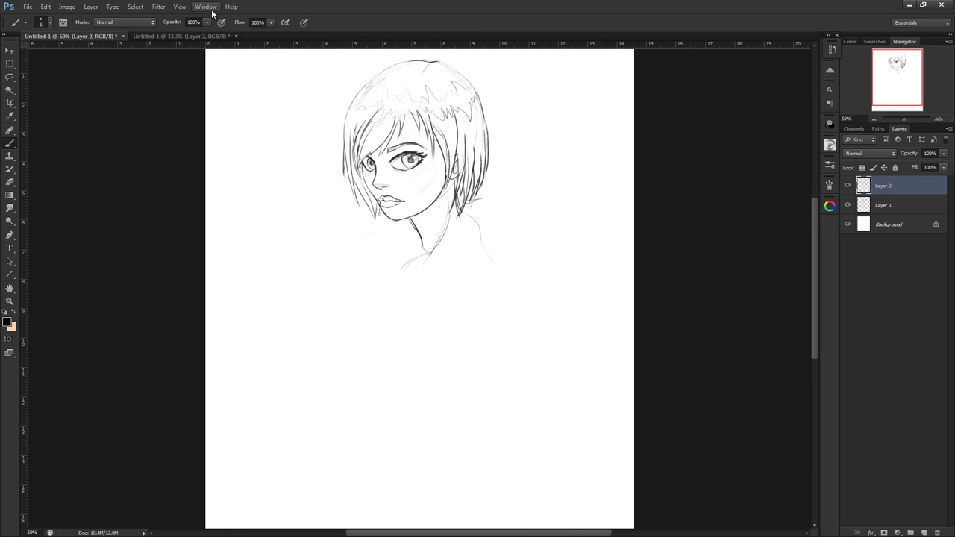
Tile both sketch windows vertically so they sit side by side
click(206, 6)
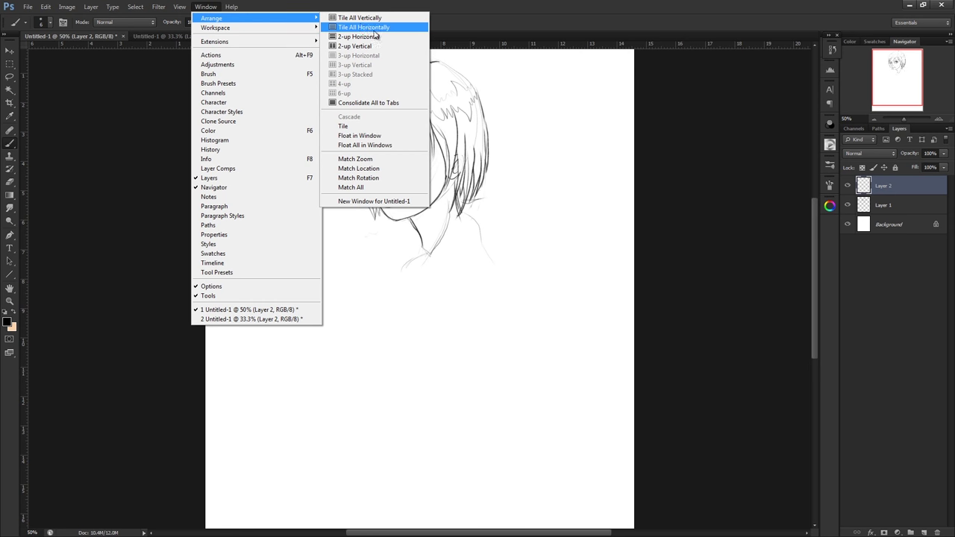
click(358, 18)
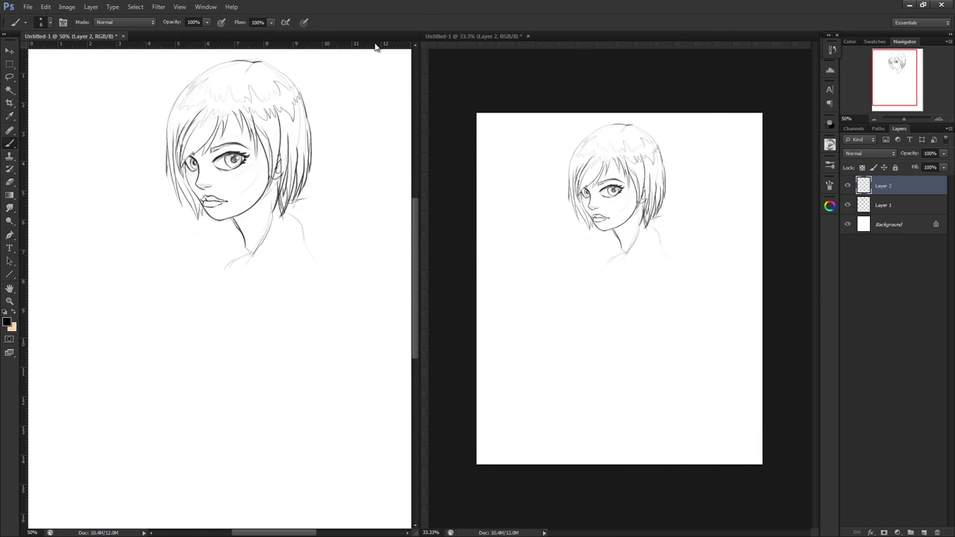